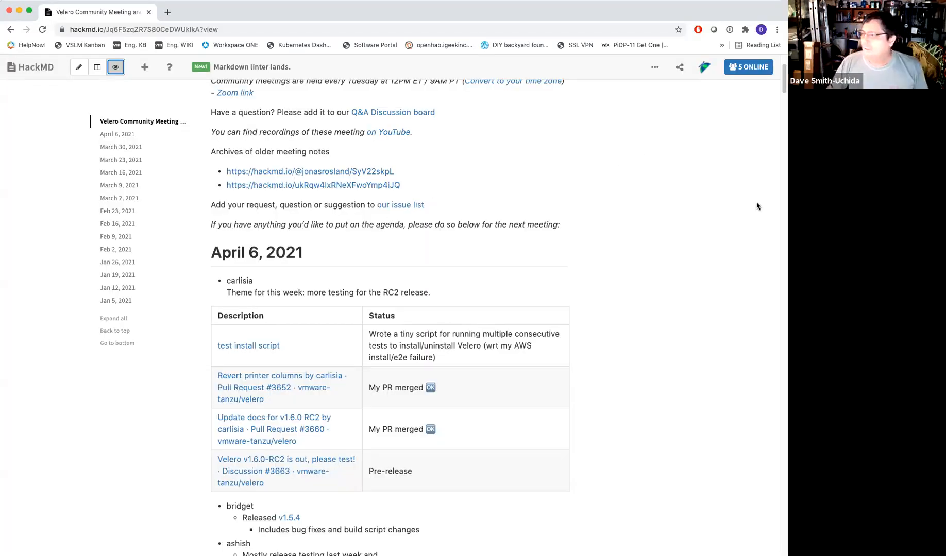
mouse_move(669, 247)
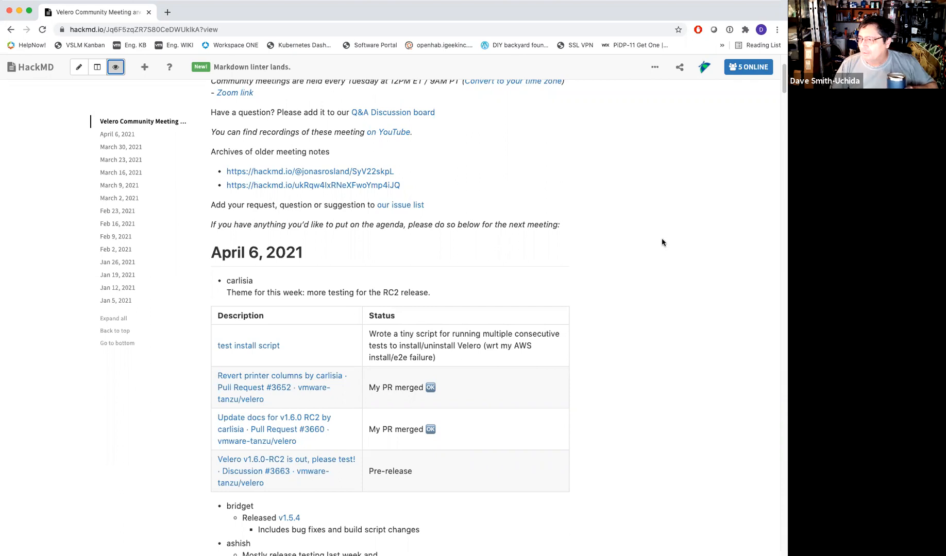
Open the vmware-tanzu/velero GitHub repository in a new tab and scroll to its README.
scroll(down, 3)
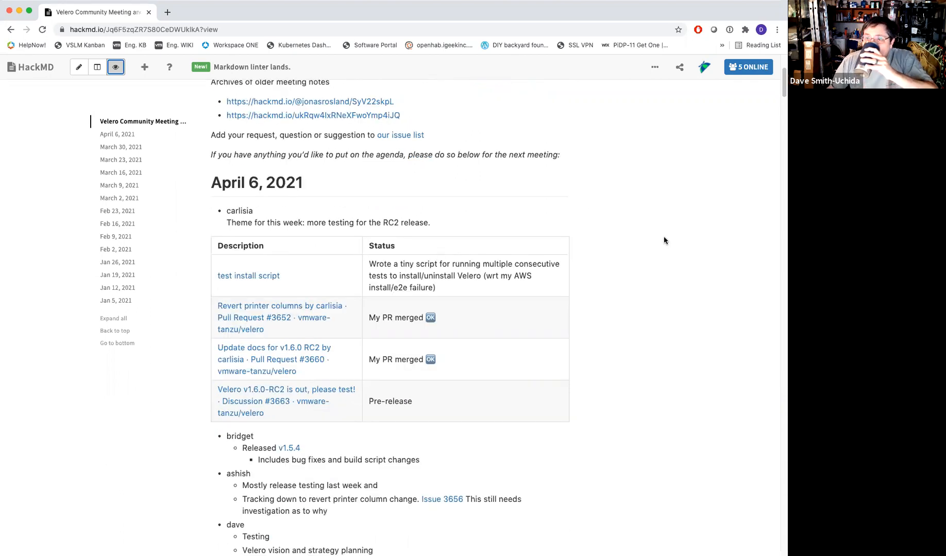
mouse_move(671, 240)
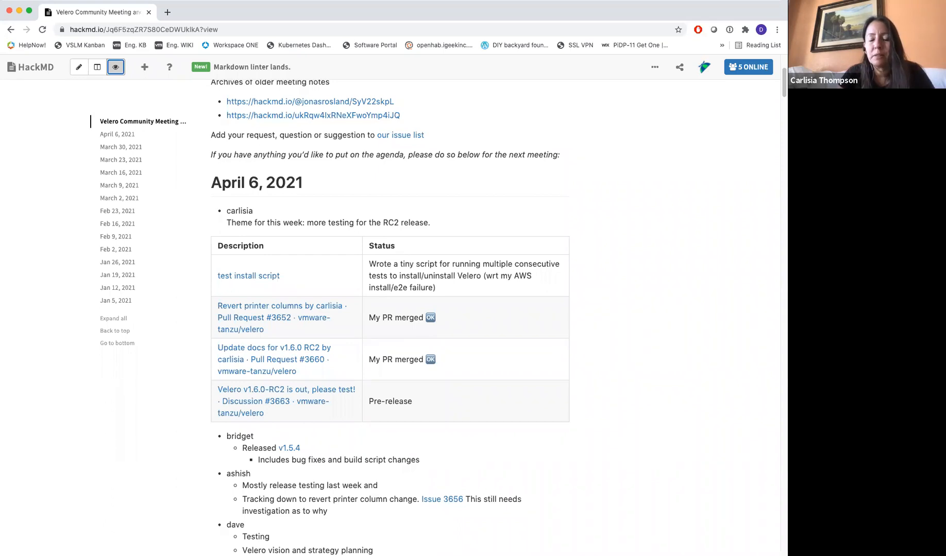
mouse_move(529, 26)
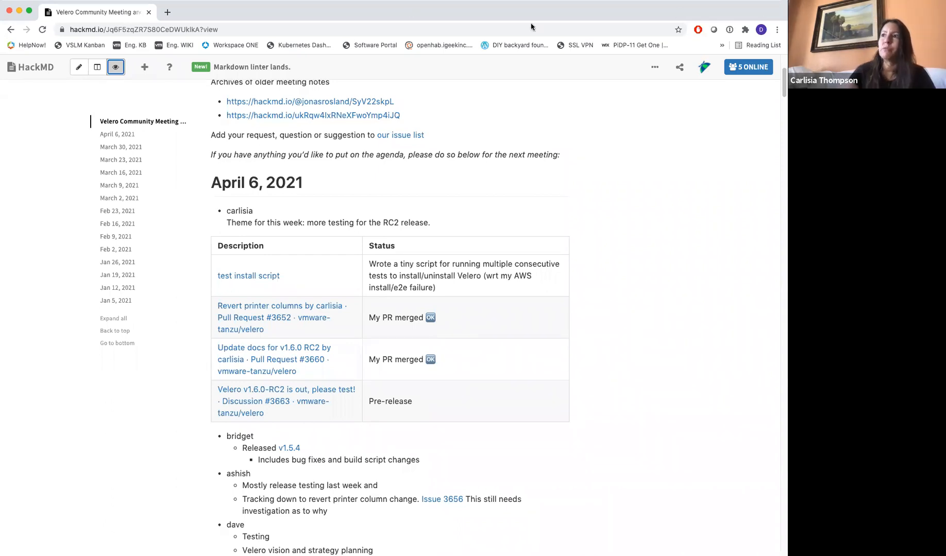
mouse_move(435, 14)
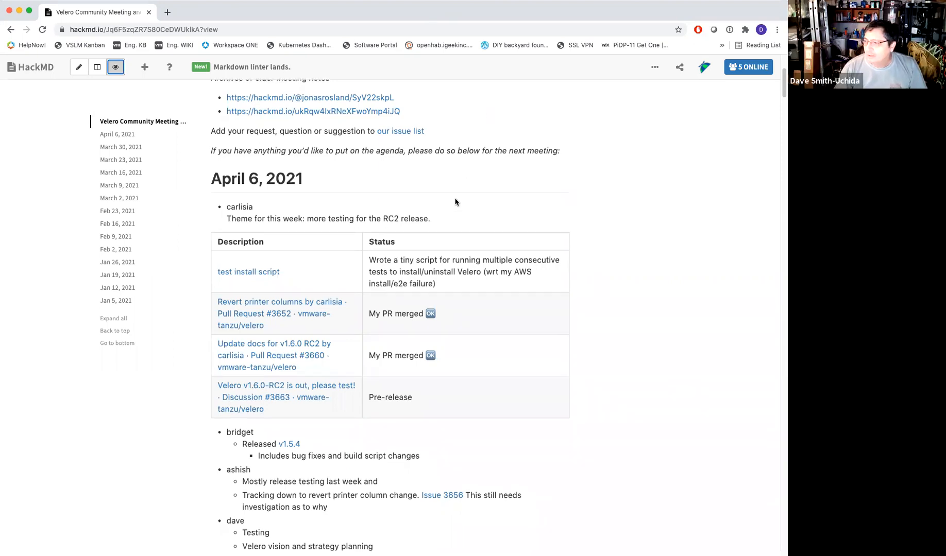
scroll(down, 3)
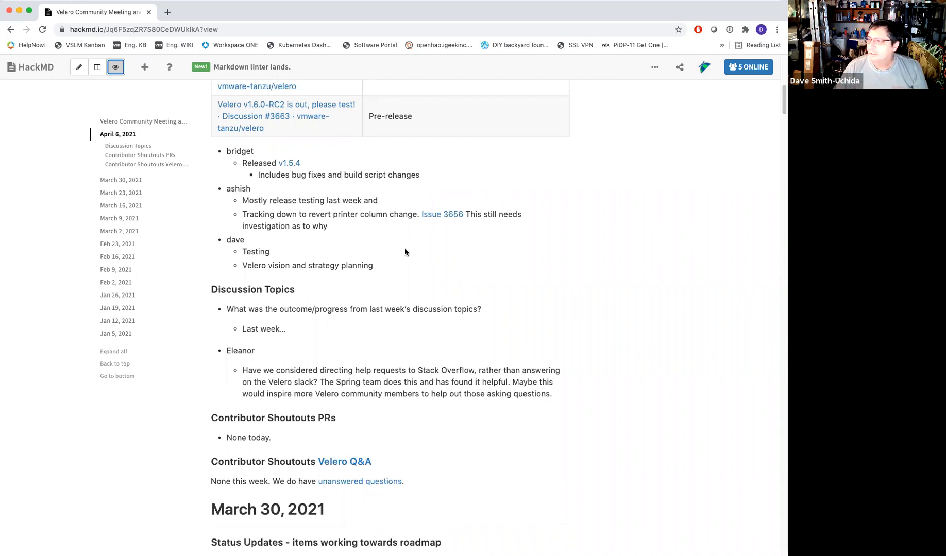
mouse_move(386, 232)
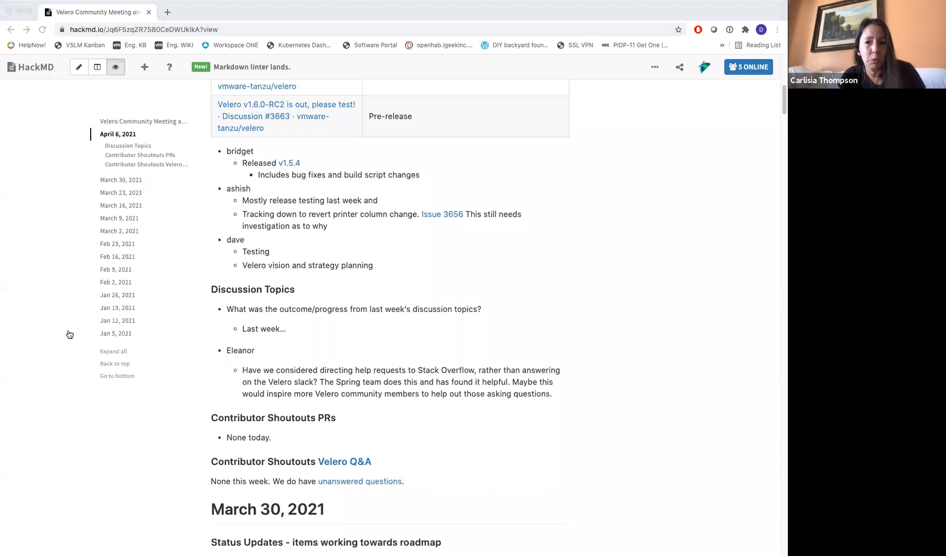
mouse_move(176, 515)
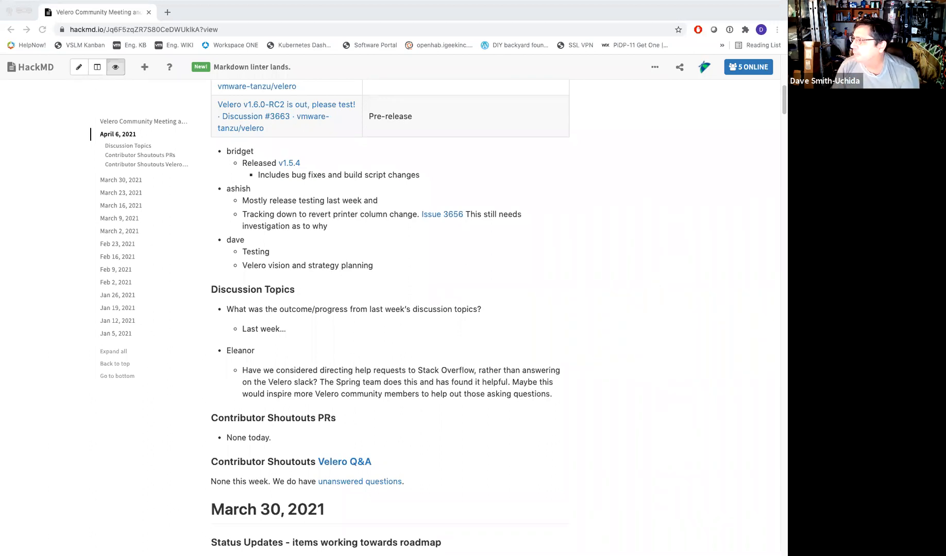
click(115, 67)
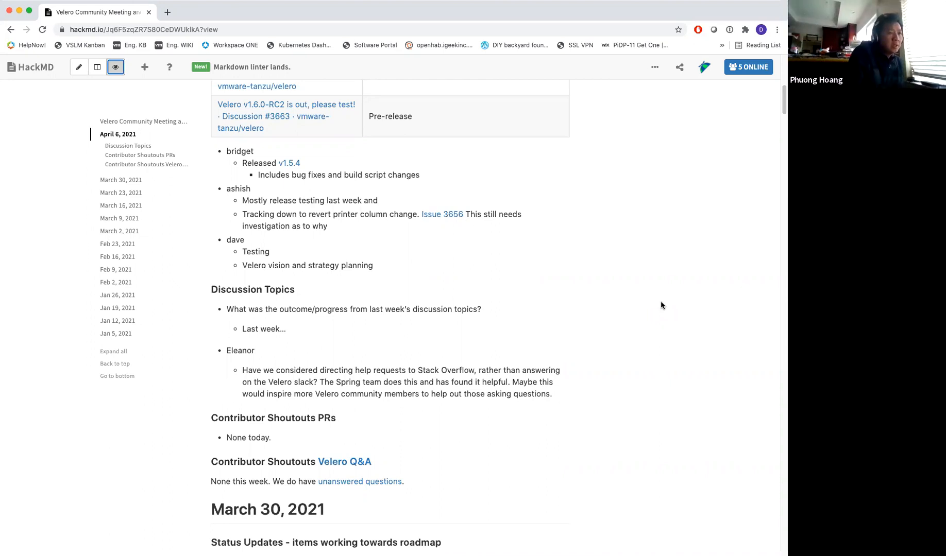
mouse_move(431, 225)
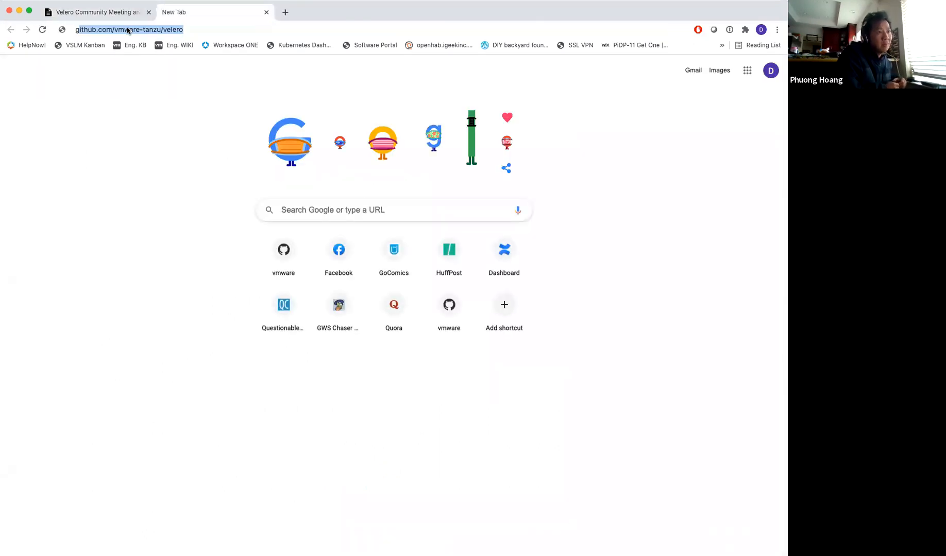
click(128, 29)
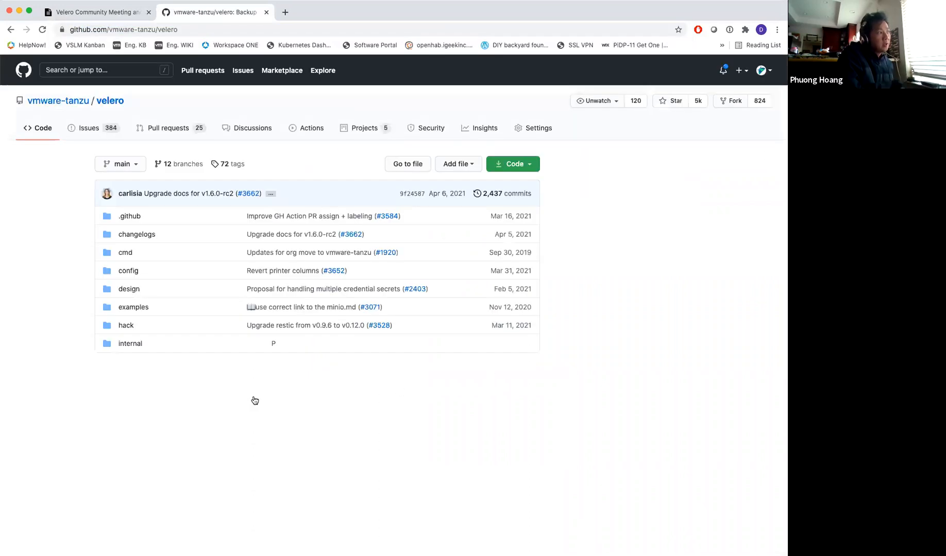
scroll(down, 3)
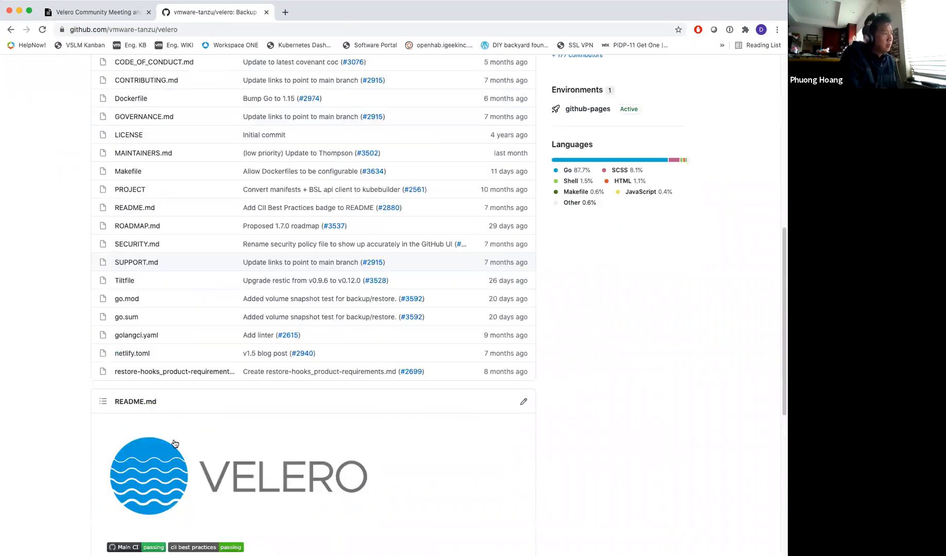
Open ROADMAP.md to show the 1.7.0 core, desired and opportunistic item tables.
click(137, 226)
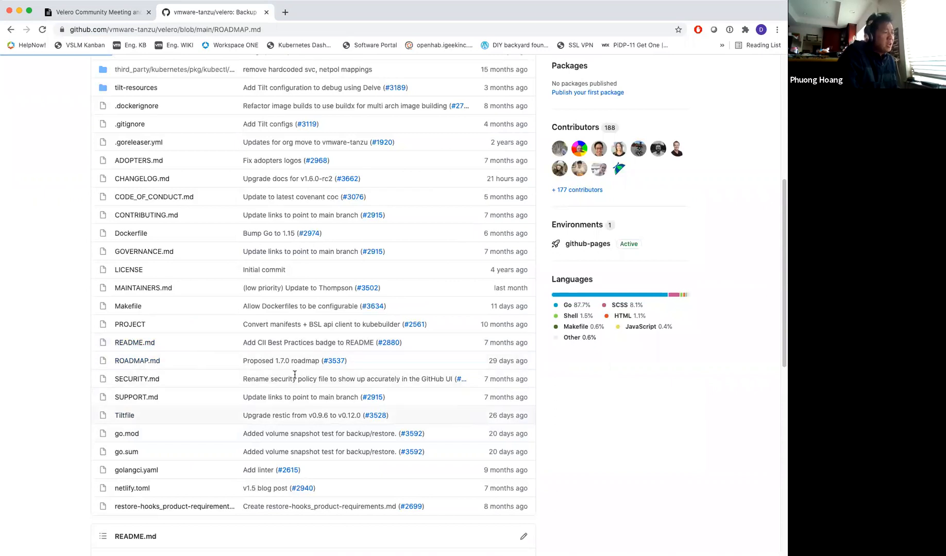
click(137, 360)
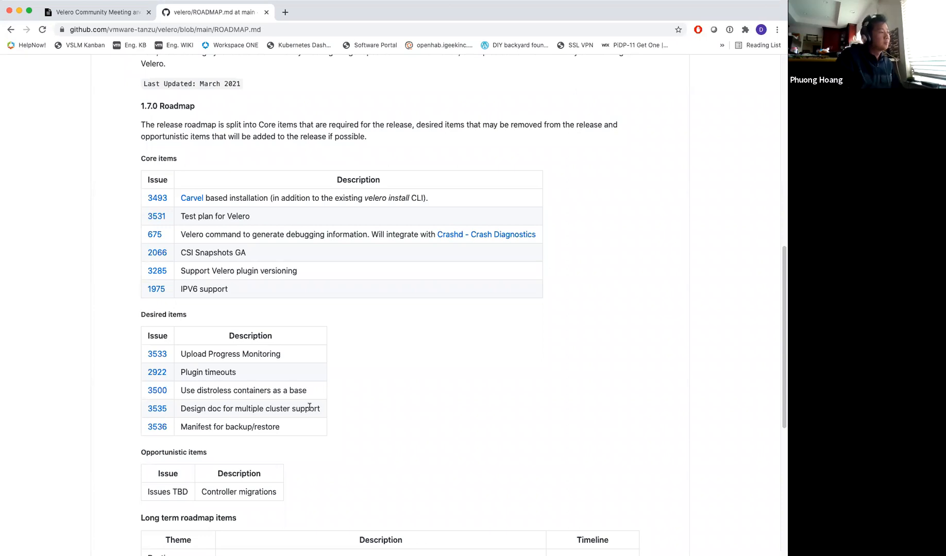
mouse_move(186, 278)
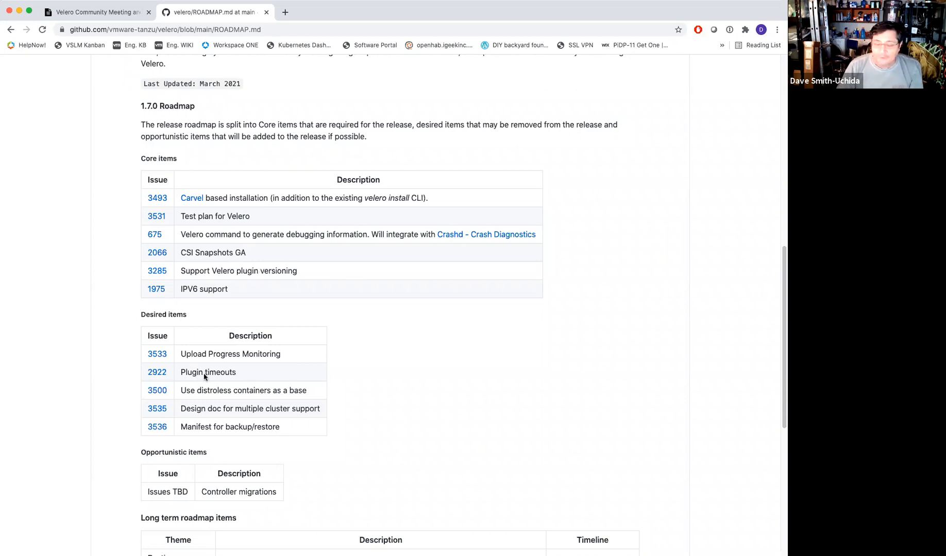
mouse_move(244, 380)
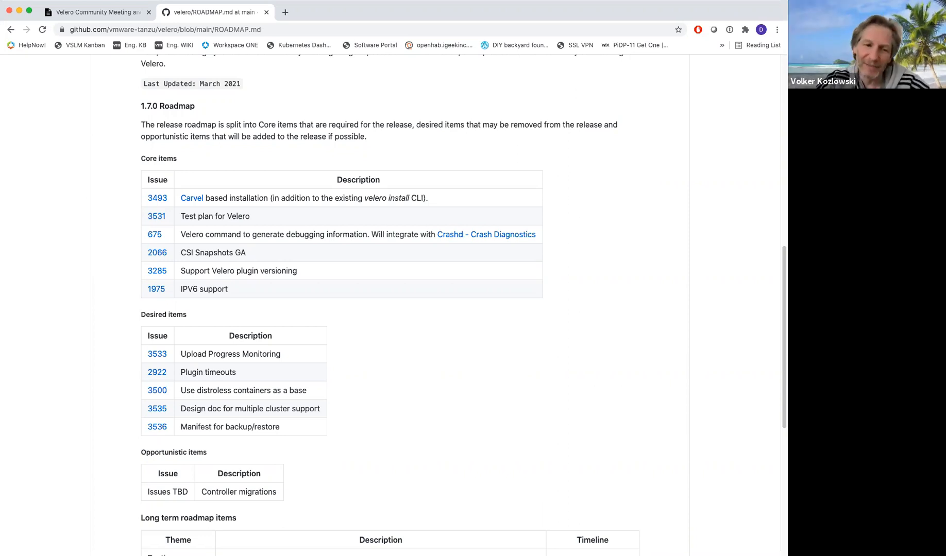
Open the velero repository in a third tab and go to its Issues page.
click(93, 12)
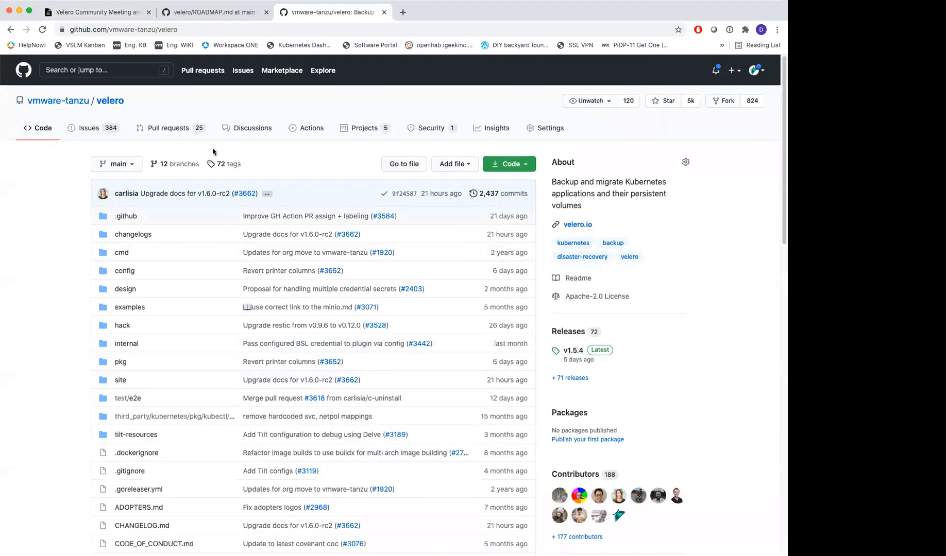
click(88, 128)
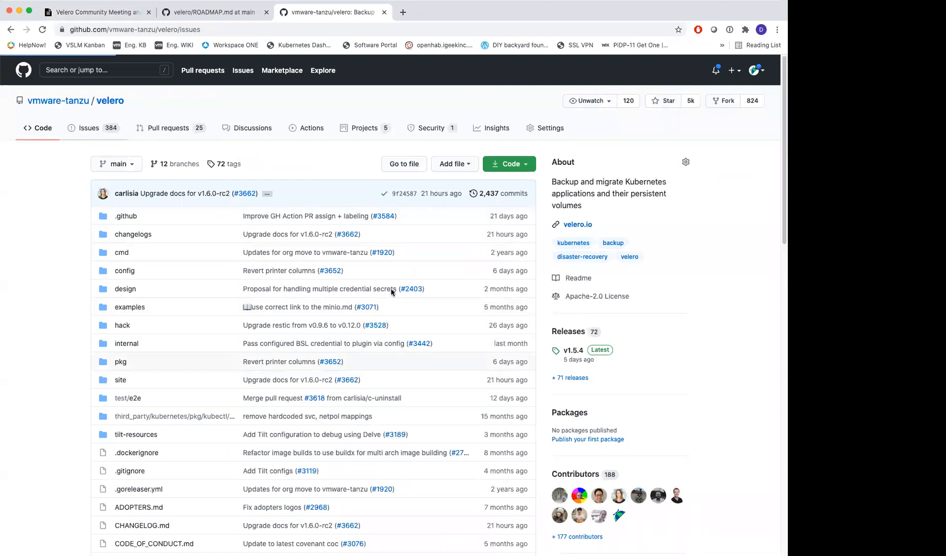
Scroll through the first page of velero's open issues and move to page 2.
click(87, 127)
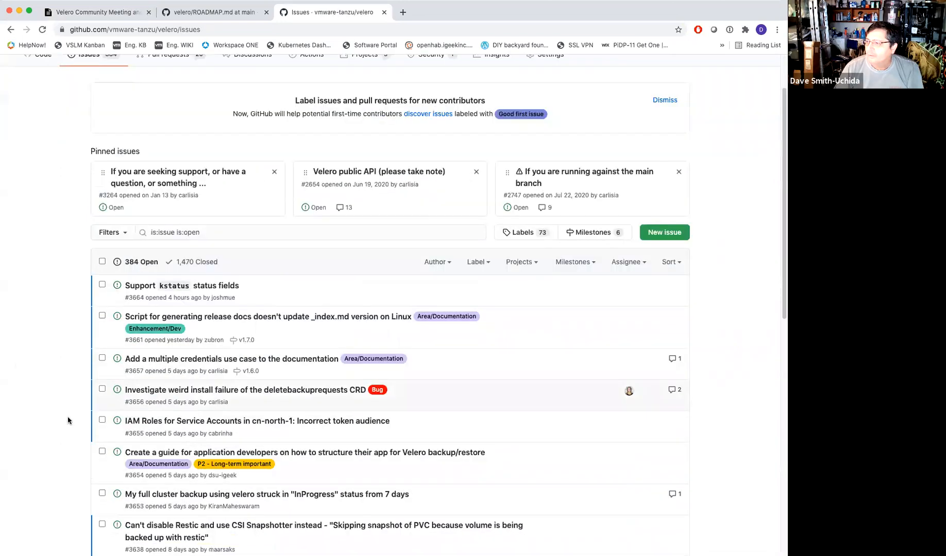
mouse_move(342, 494)
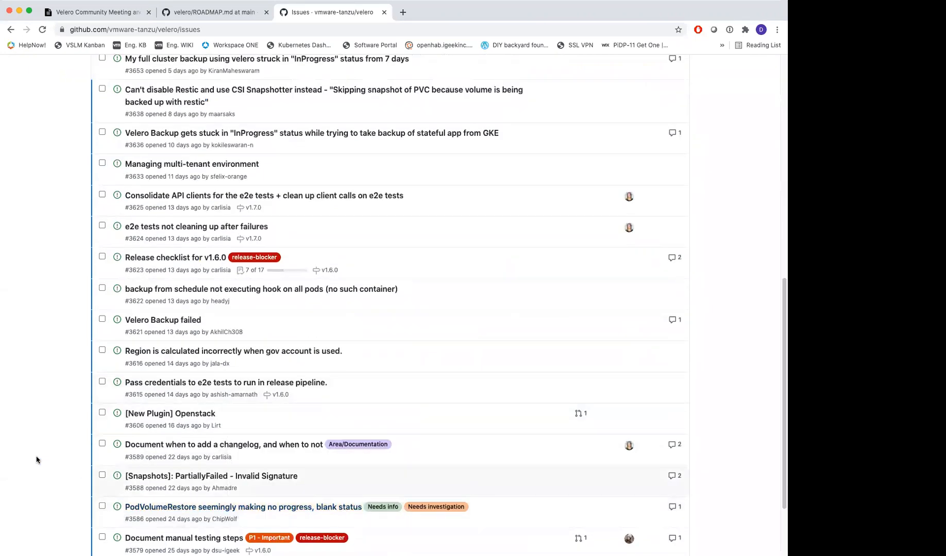
scroll(down, 3)
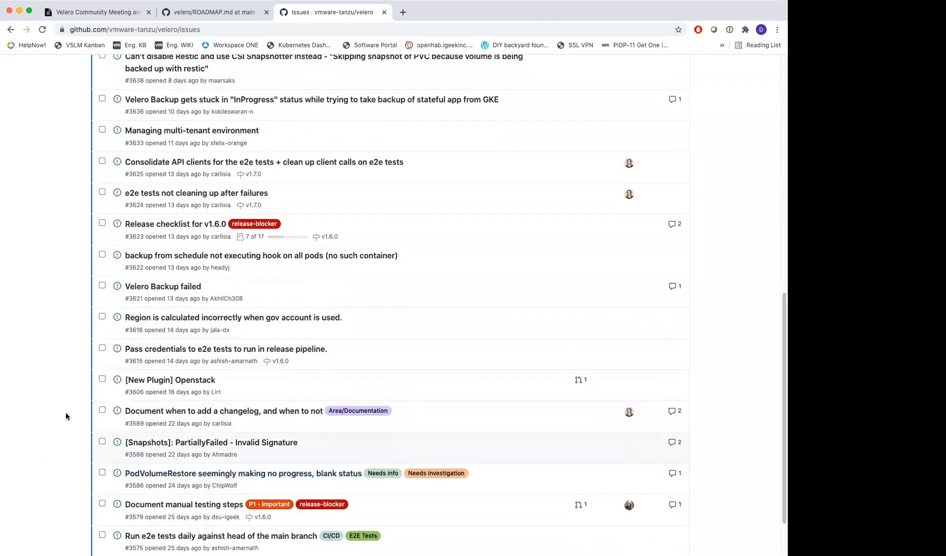
scroll(down, 3)
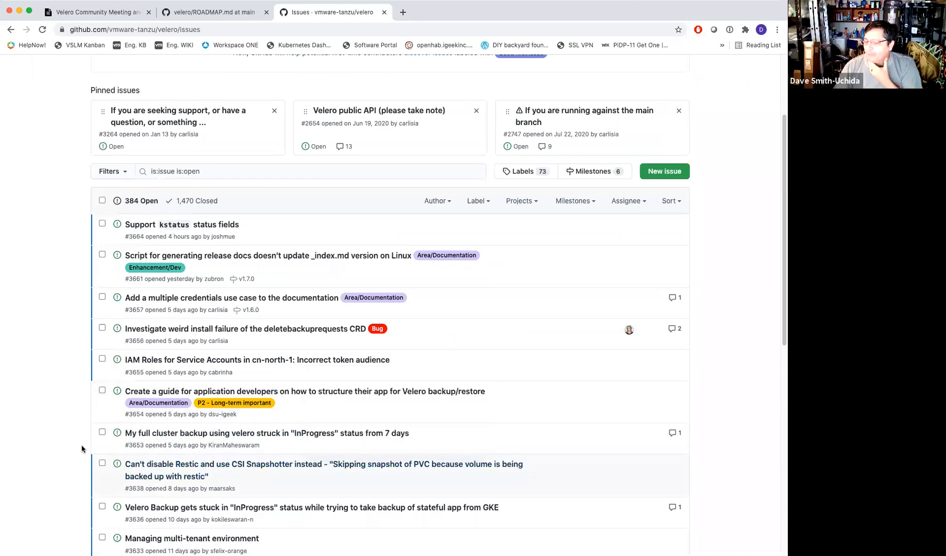
scroll(down, 3)
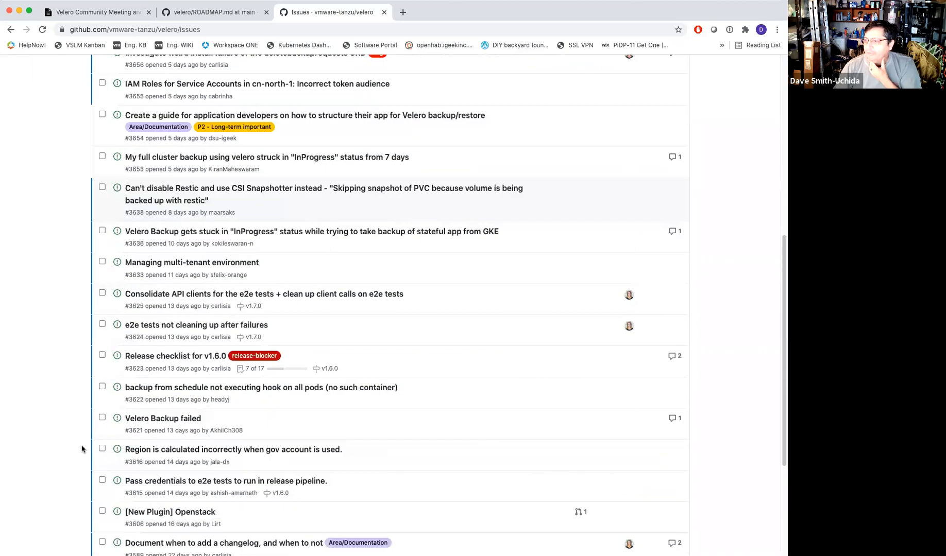
scroll(down, 3)
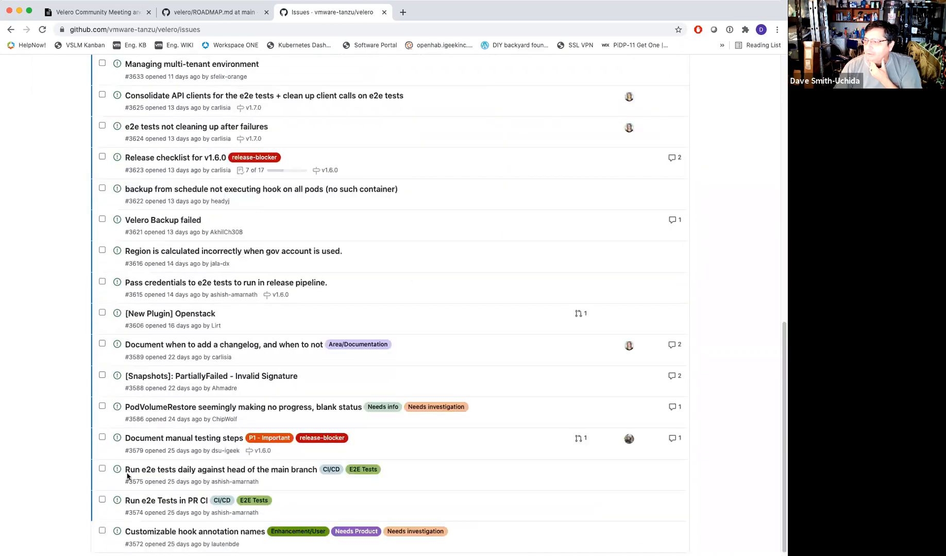
scroll(down, 3)
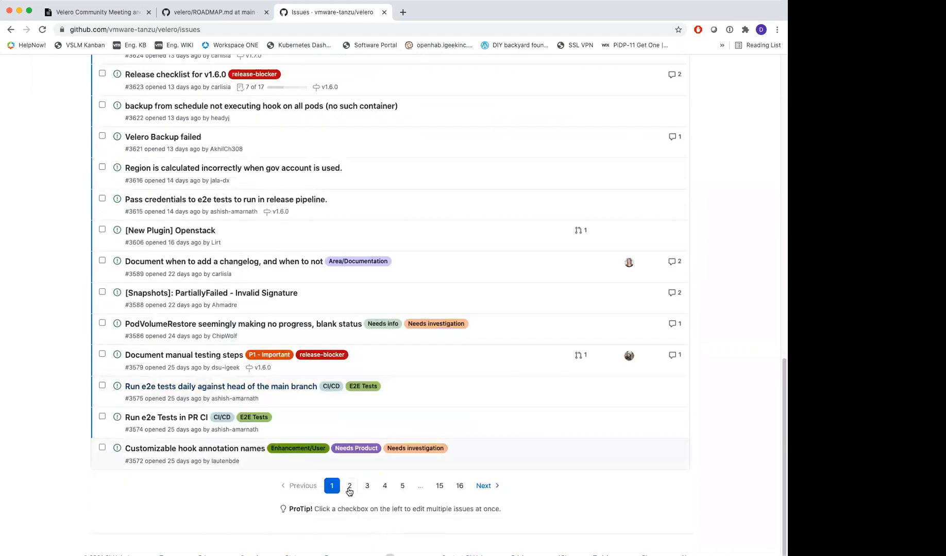
click(348, 485)
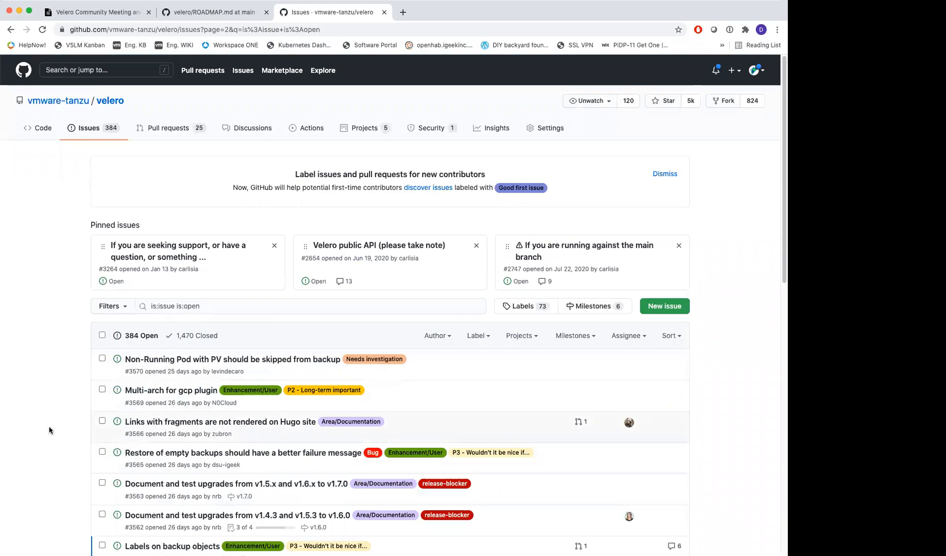
Scroll page 2 and open issue #3570, 'Non-Running Pod with PV should be skipped from backup'.
scroll(down, 3)
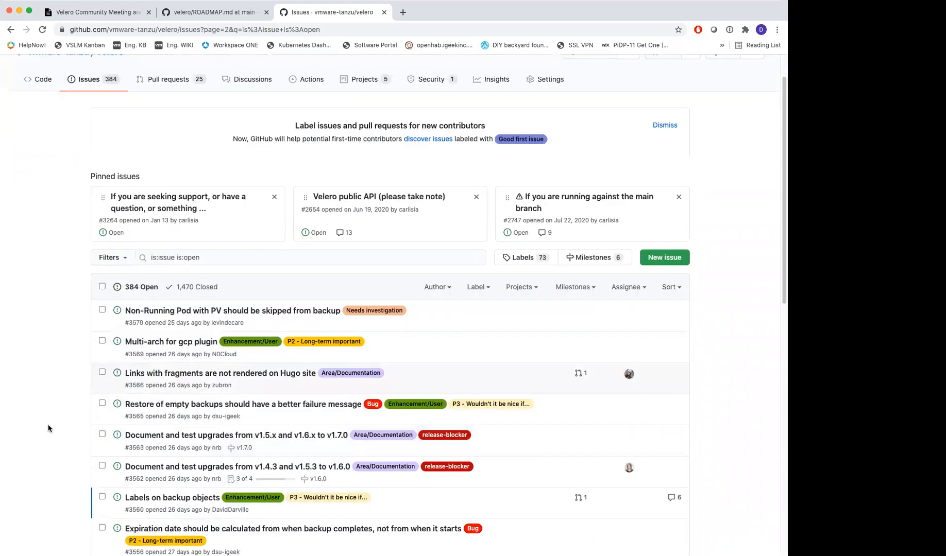
scroll(down, 3)
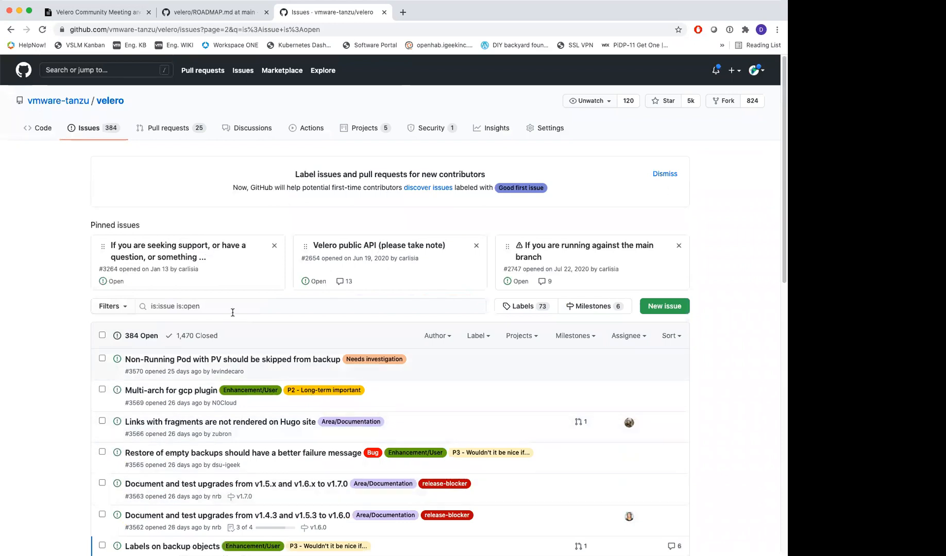
click(311, 306)
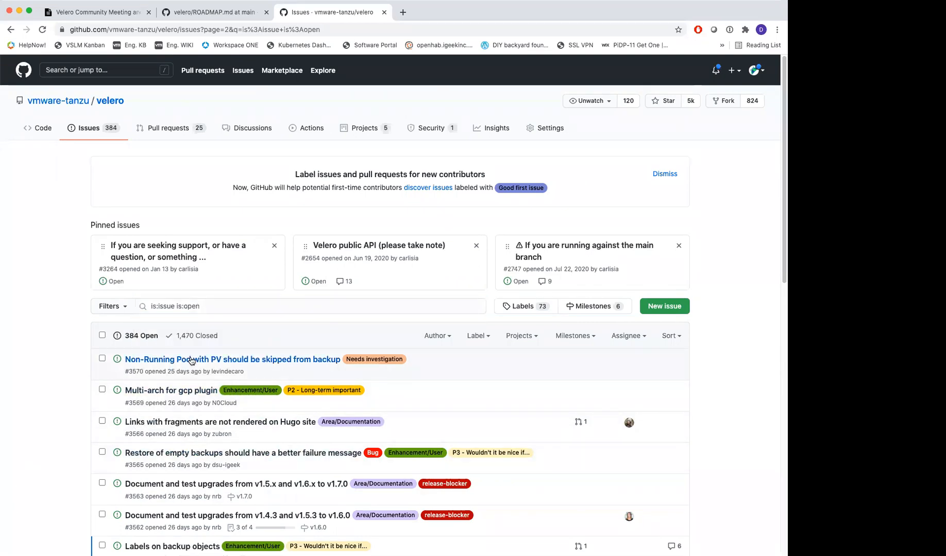
click(231, 359)
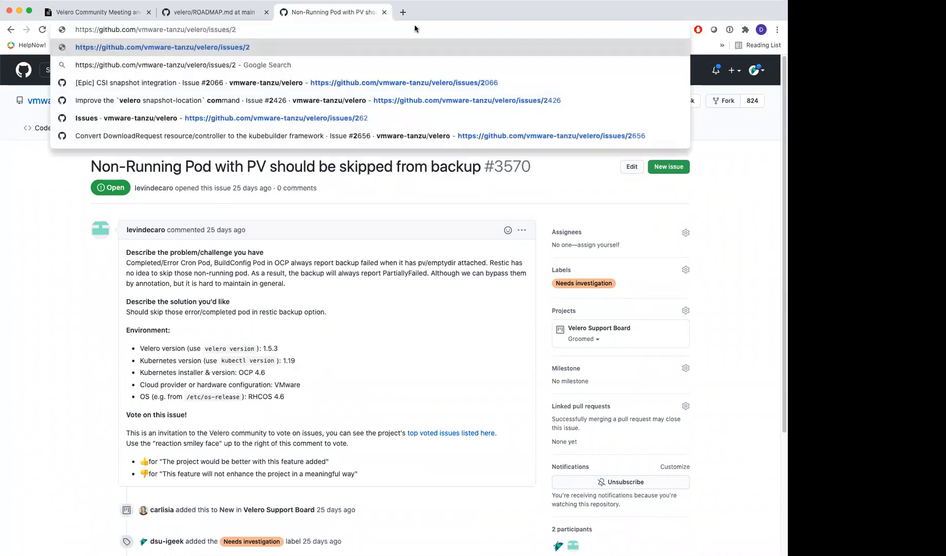
mouse_move(329, 29)
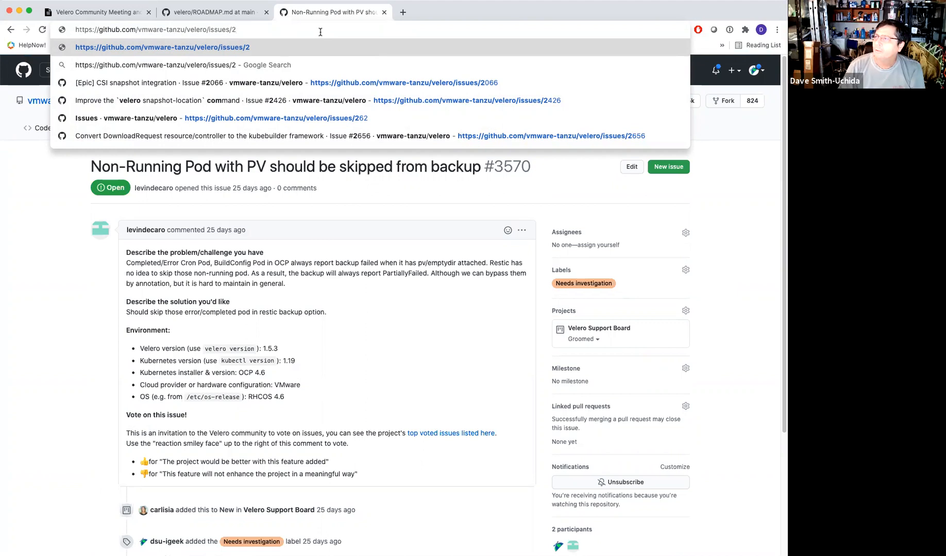
Go to velero issue #2505, 'Update velero CRDs to v1', by its URL.
text(505)
key(enter)
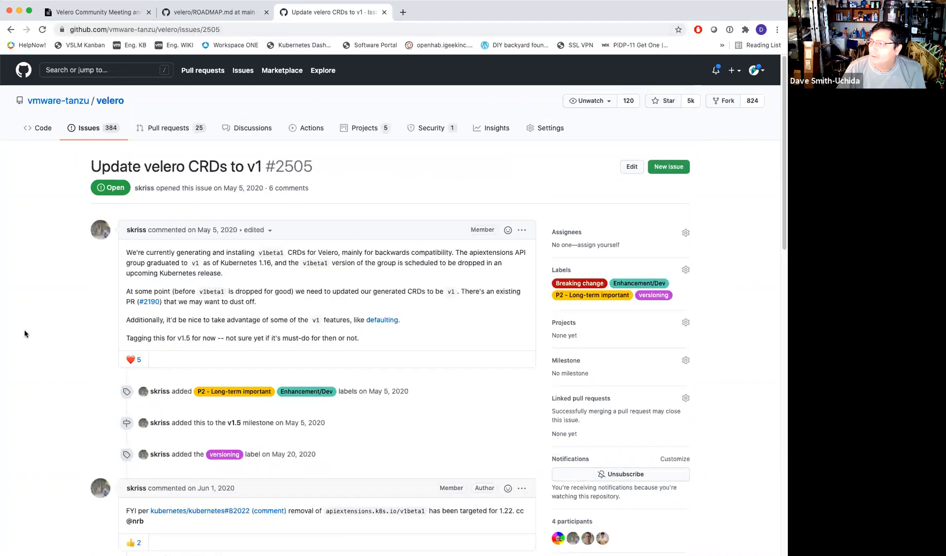
mouse_move(70, 312)
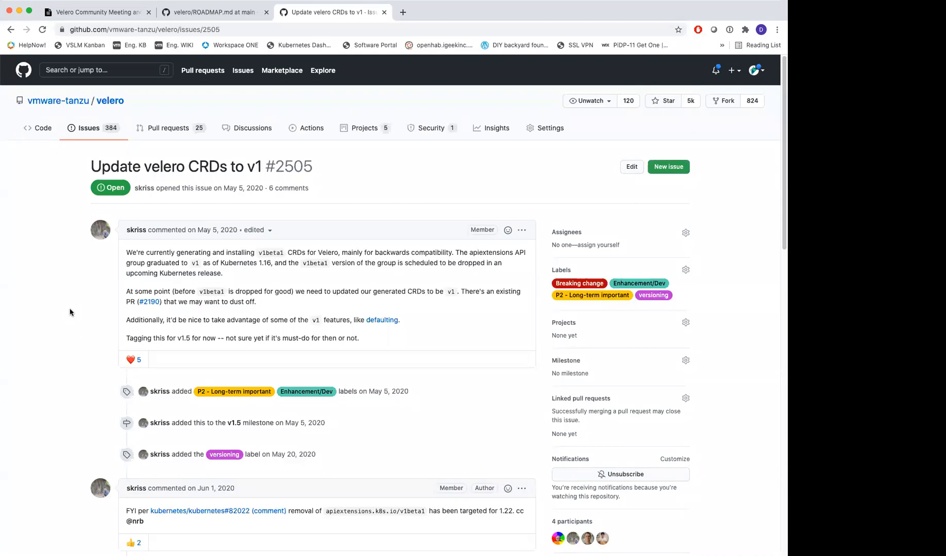
Read through issue #2505's comments, then return to the HackMD meeting notes tab.
scroll(down, 3)
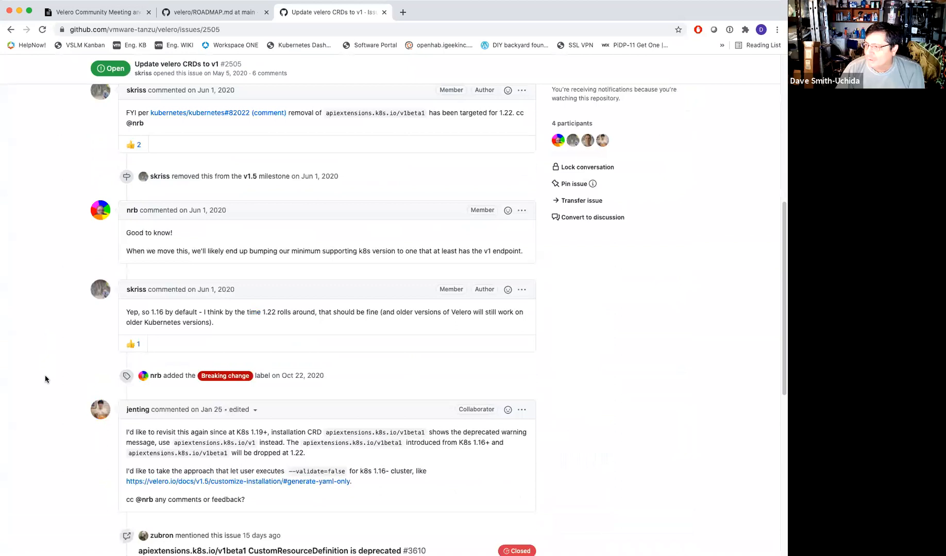
scroll(down, 3)
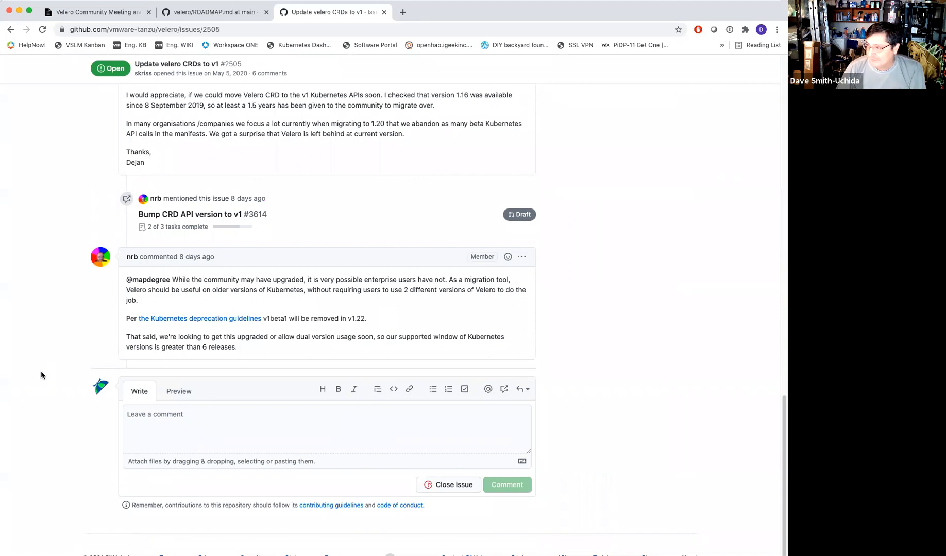
mouse_move(62, 338)
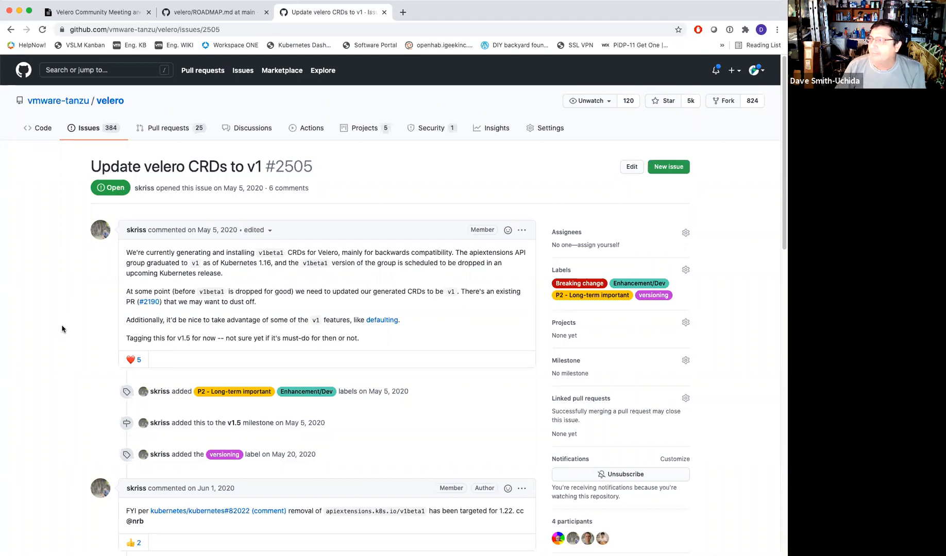
mouse_move(94, 12)
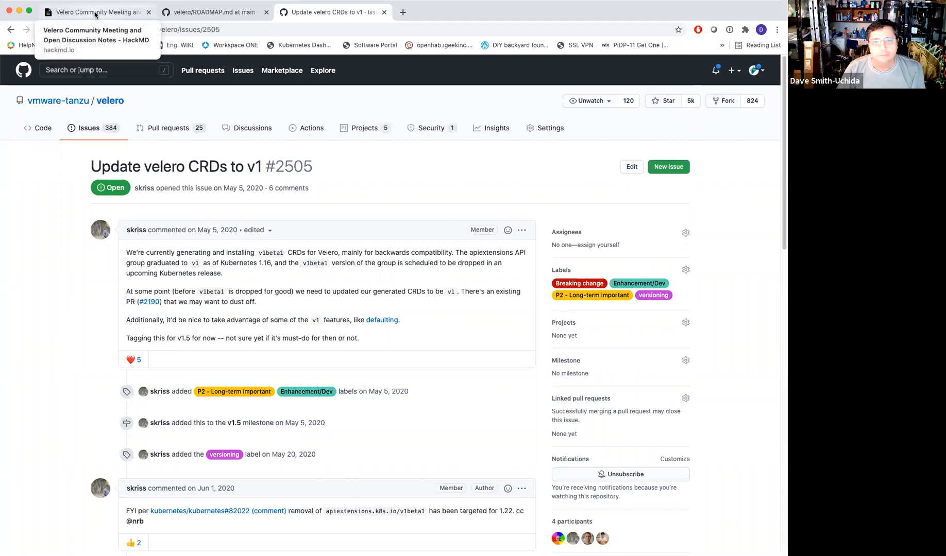
click(93, 11)
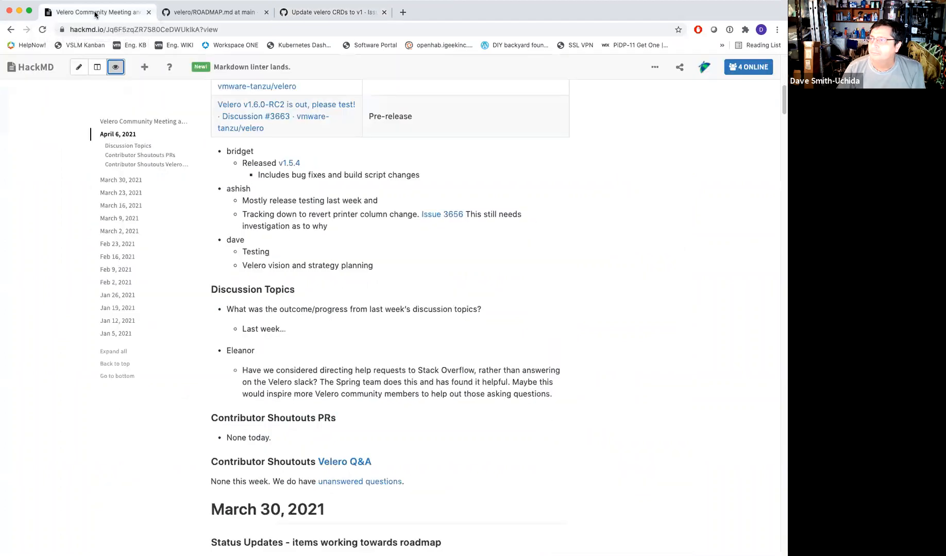